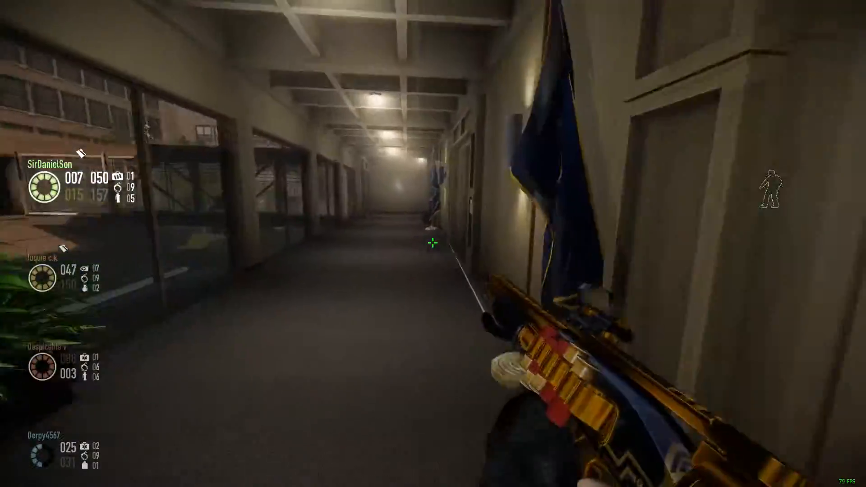
mouse_move(433, 246)
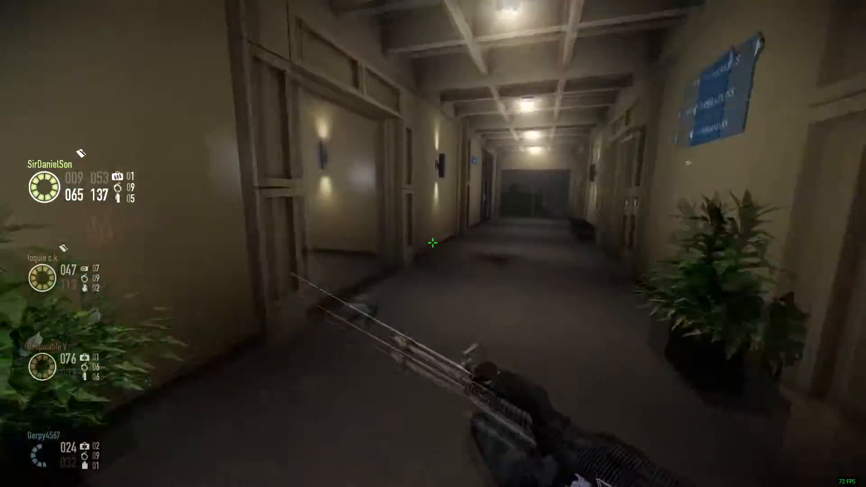
Aim down sights and shoot enemies in the corridor during the PAYDAY 2 heist.
right_click(434, 246)
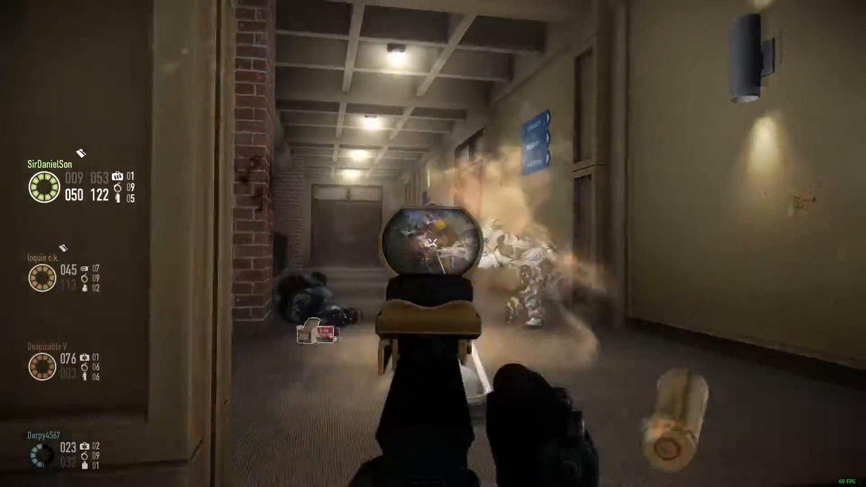
click(433, 245)
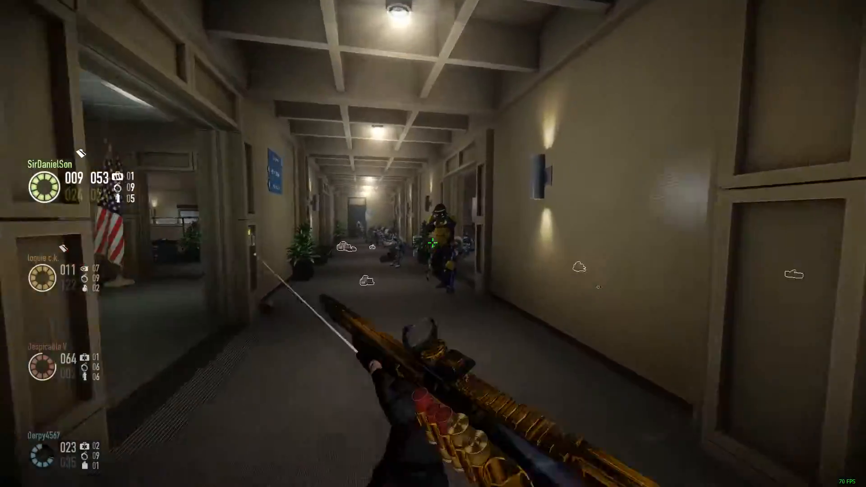
click(434, 245)
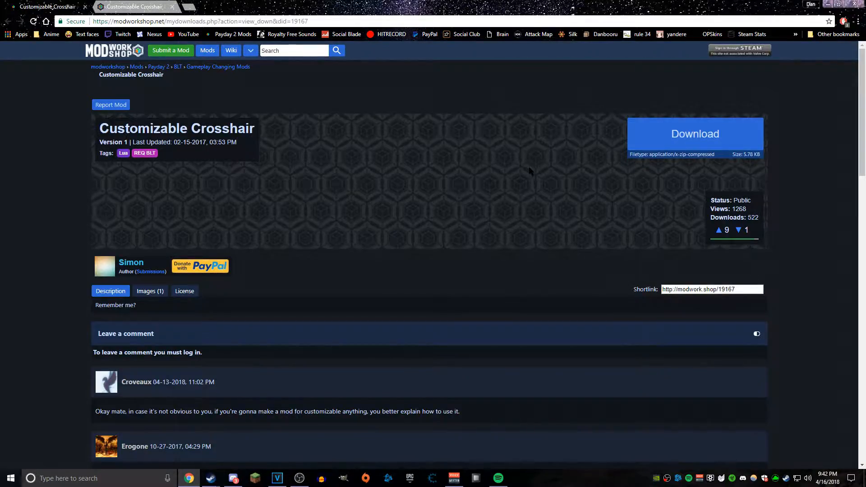
Scroll to the comments and follow the link to the BLT2 fix.
scroll(down, 3)
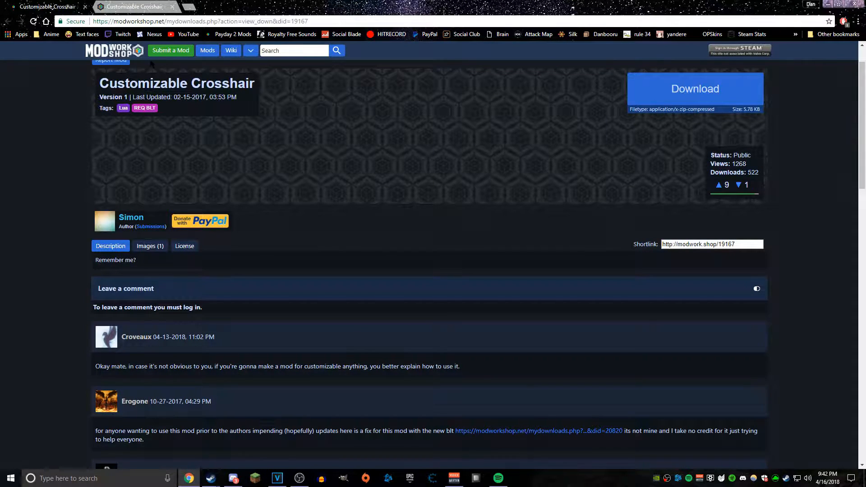
click(537, 430)
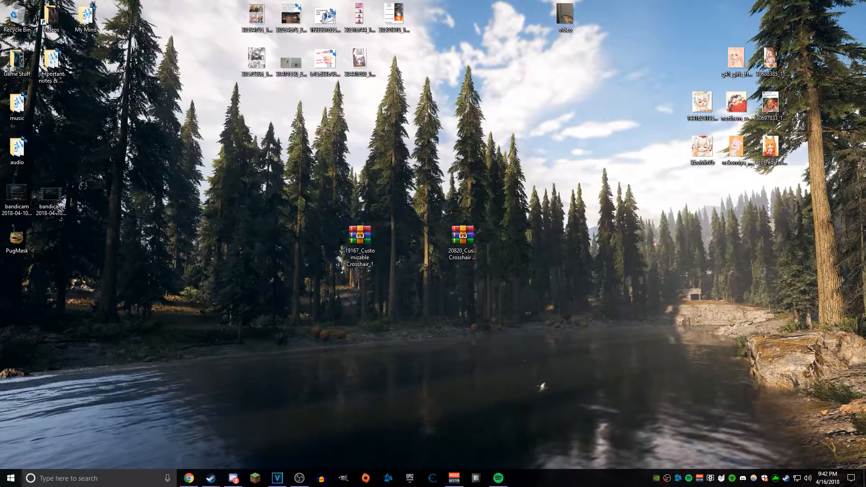
Extract the downloaded Customizable Crosshair archives into folders on the desktop.
click(460, 235)
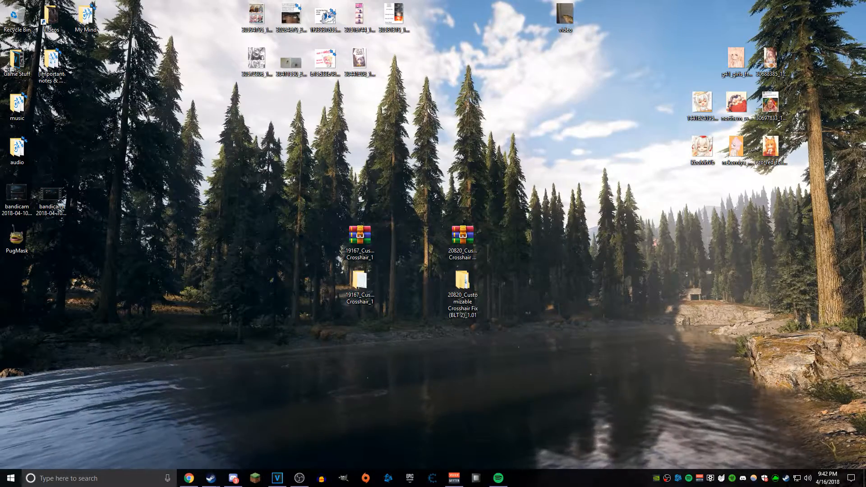
mouse_move(541, 308)
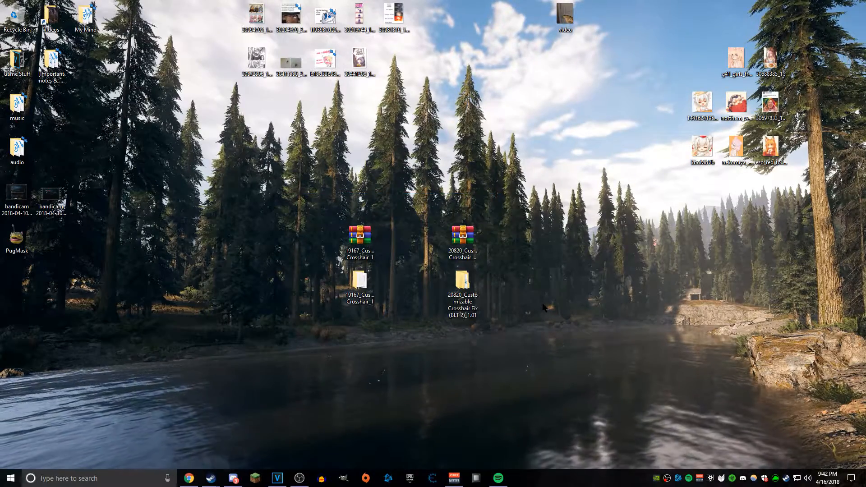
mouse_move(491, 341)
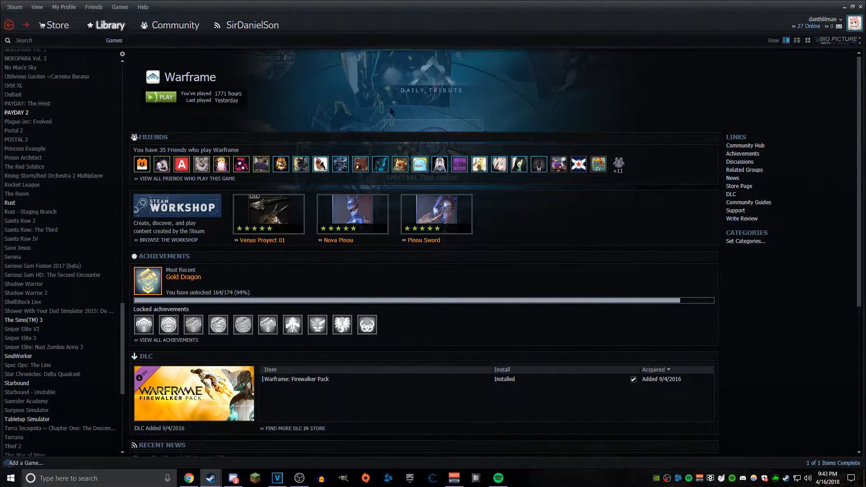
Browse PAYDAY 2's local files from its Steam library Properties to reach steamapps\common.
click(16, 112)
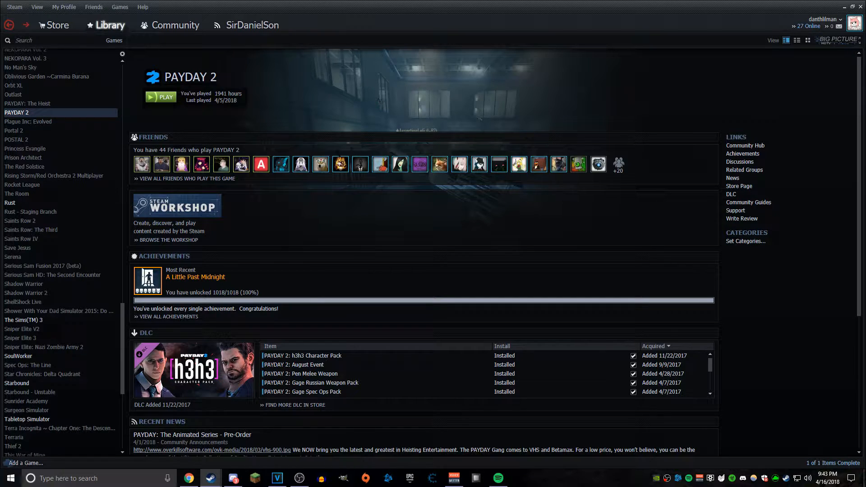
right_click(17, 112)
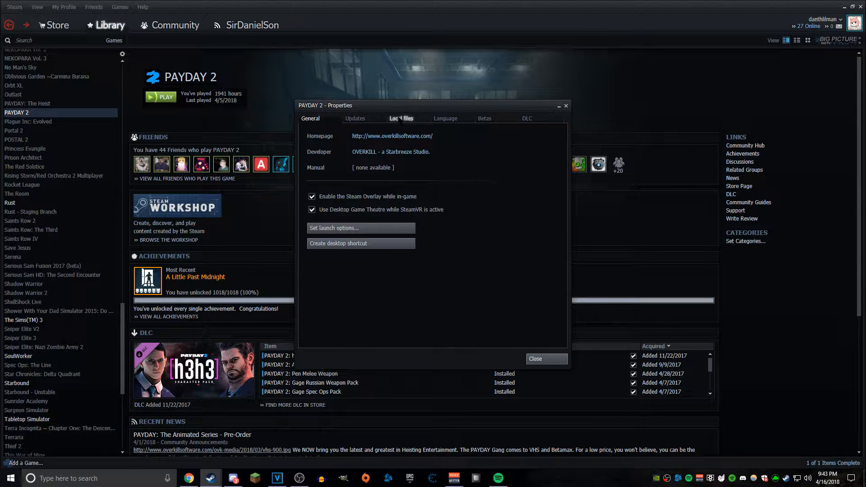
click(401, 118)
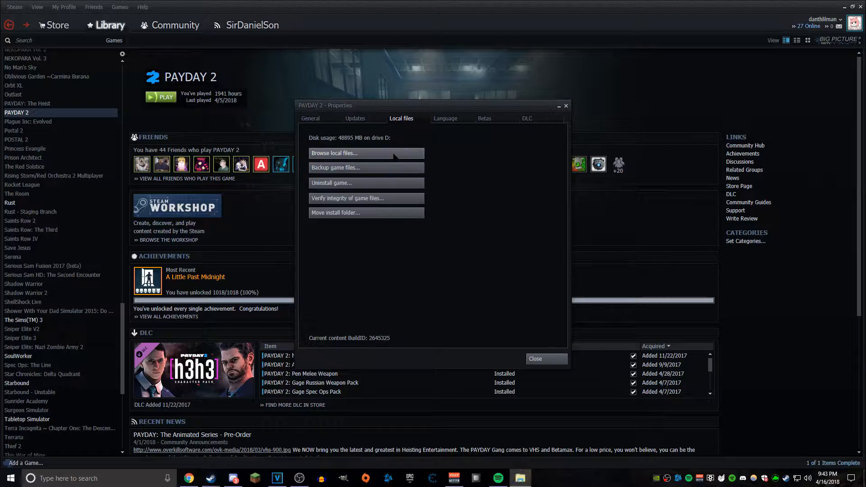
click(366, 153)
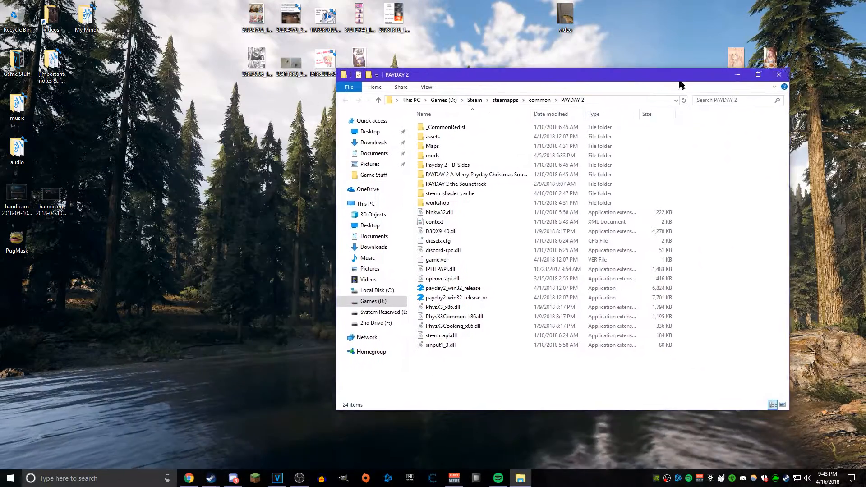
Copy the 19167 CusCrosshair folder into PAYDAY 2's mods folder, replacing existing files.
drag(563, 75, 497, 67)
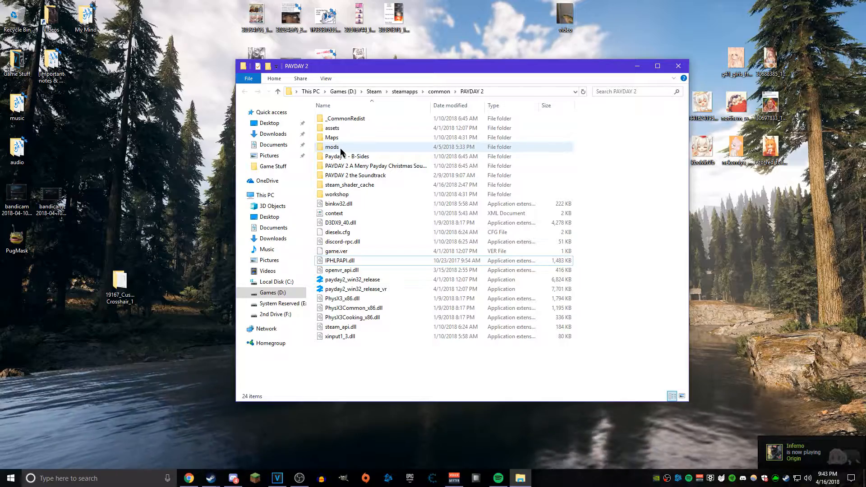
double_click(332, 146)
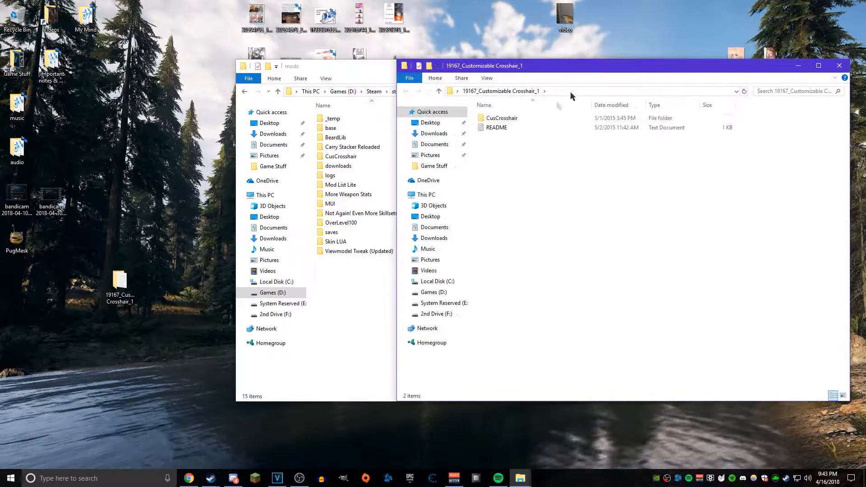
double_click(502, 118)
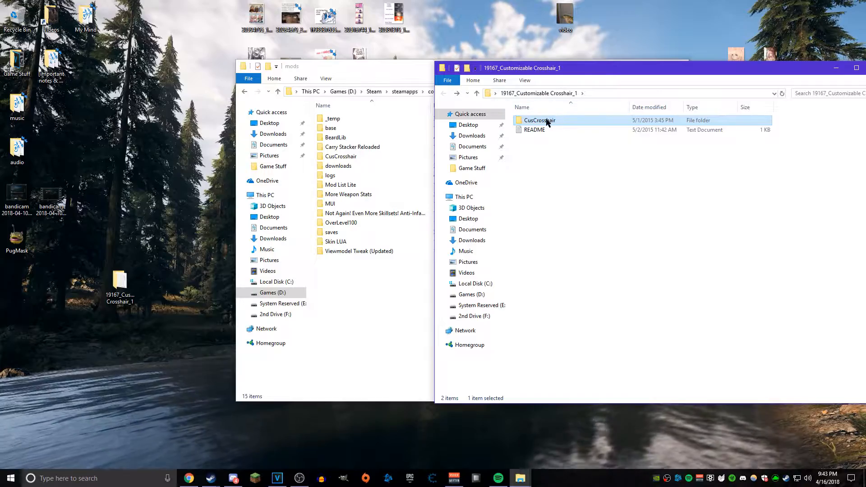
drag(539, 120, 333, 281)
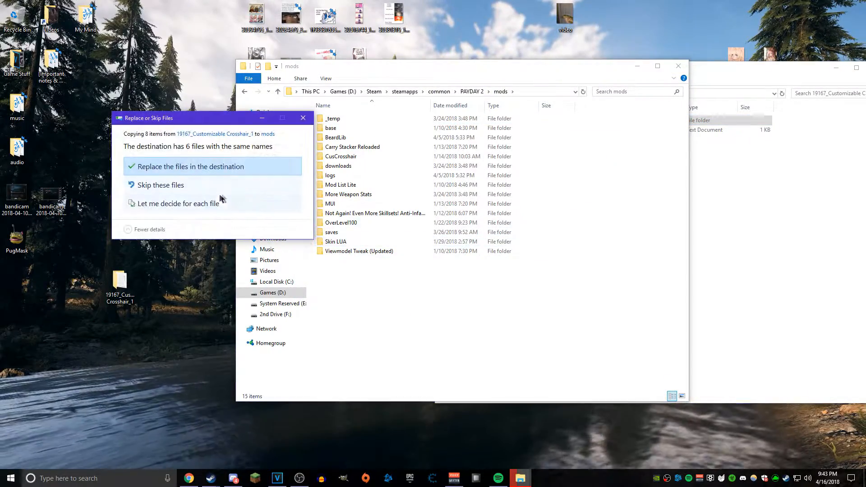
click(191, 166)
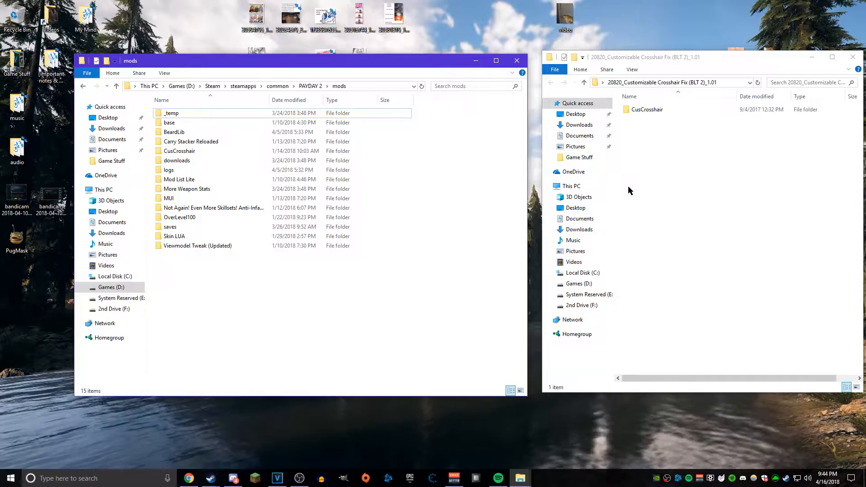
Show the 20820 fix folder beside mods\CusCrosshair, both open in Explorer windows.
double_click(643, 109)
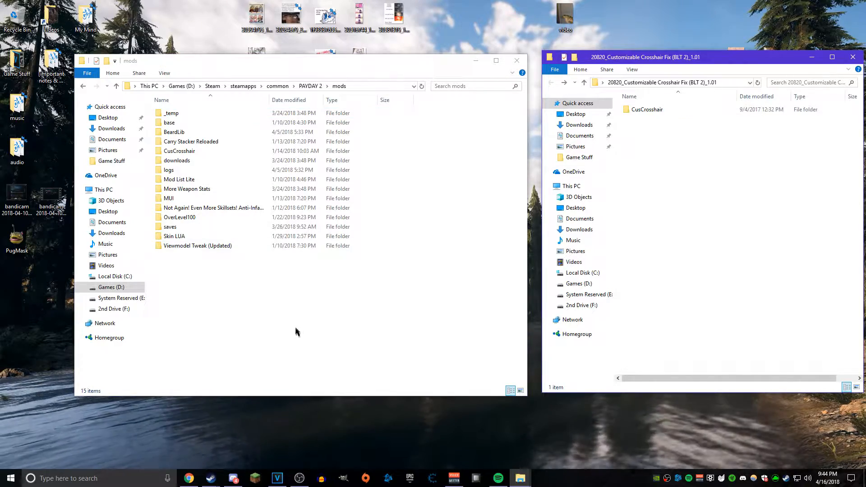
click(171, 113)
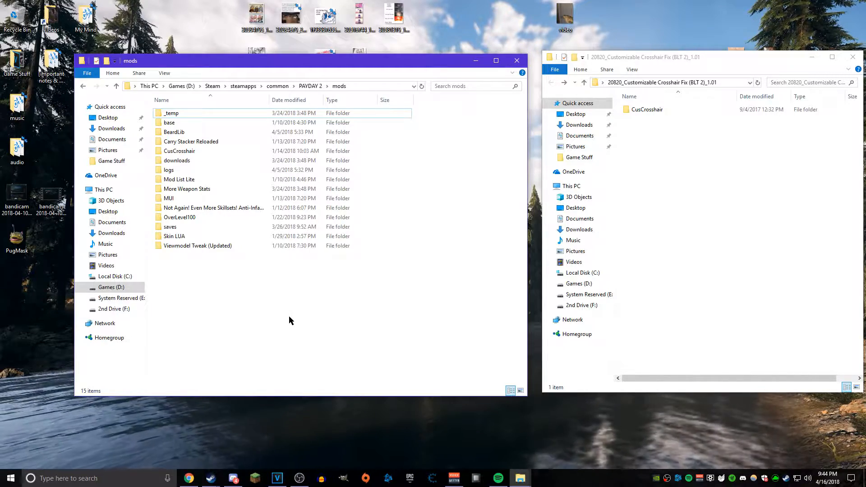
click(198, 246)
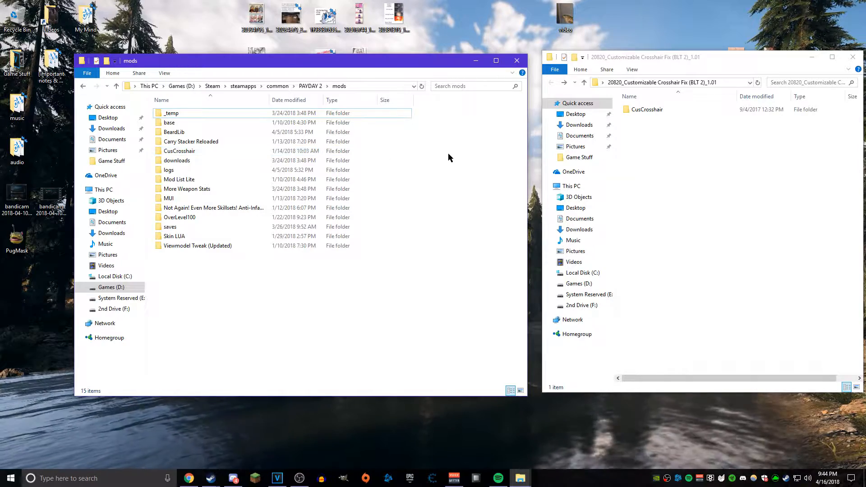
mouse_move(461, 193)
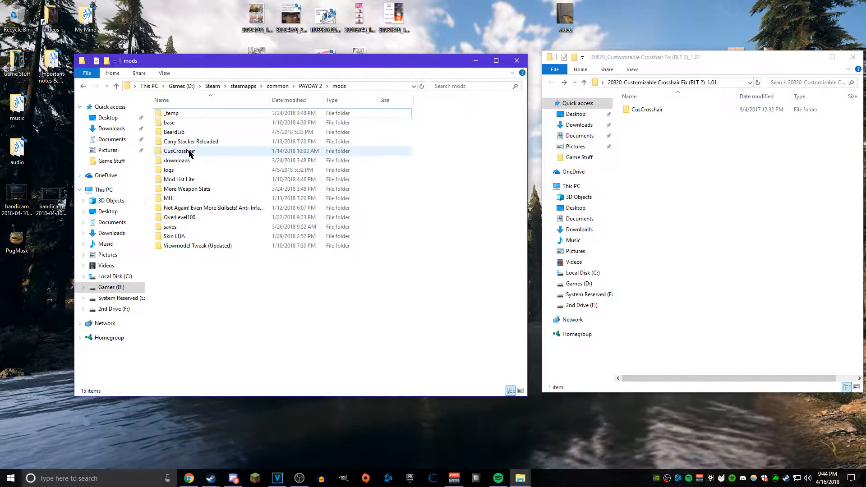
double_click(178, 151)
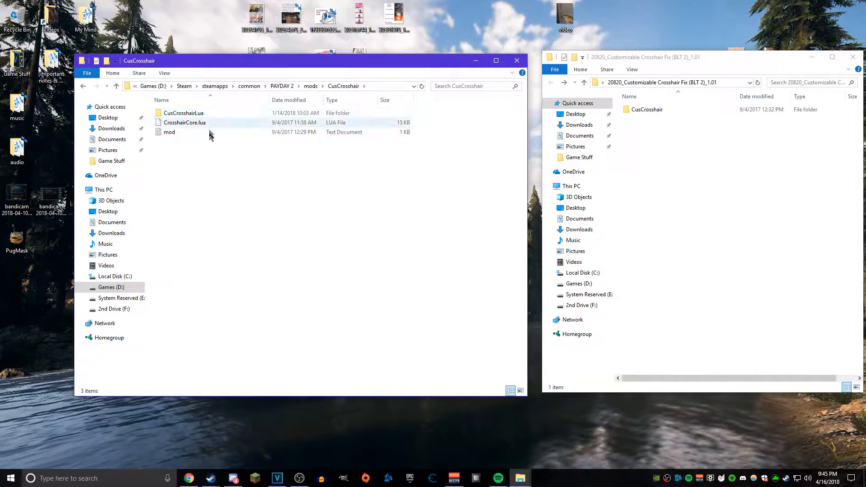
click(181, 113)
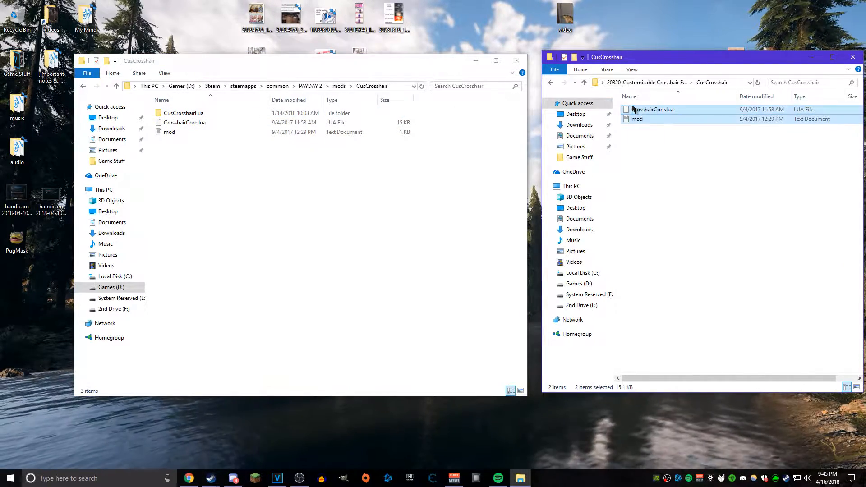
Copy the fix's CrosshairCore.lua and mod files into mods\CusCrosshair and close both windows.
click(584, 82)
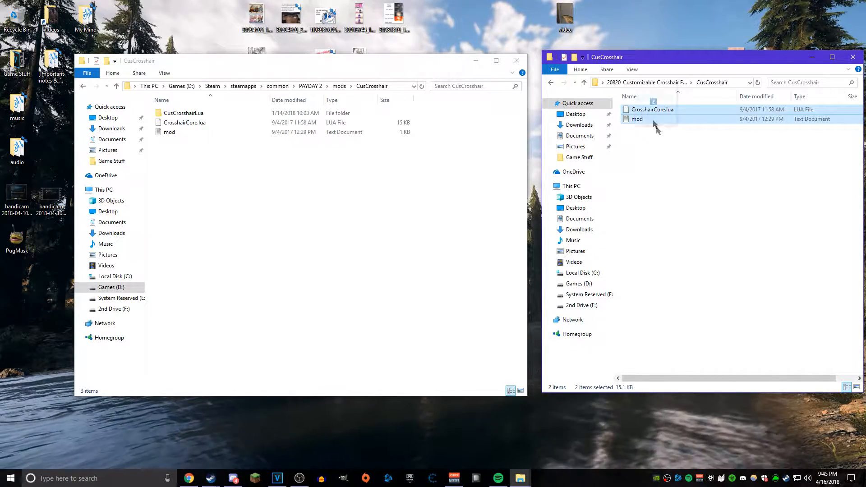
drag(652, 113, 702, 160)
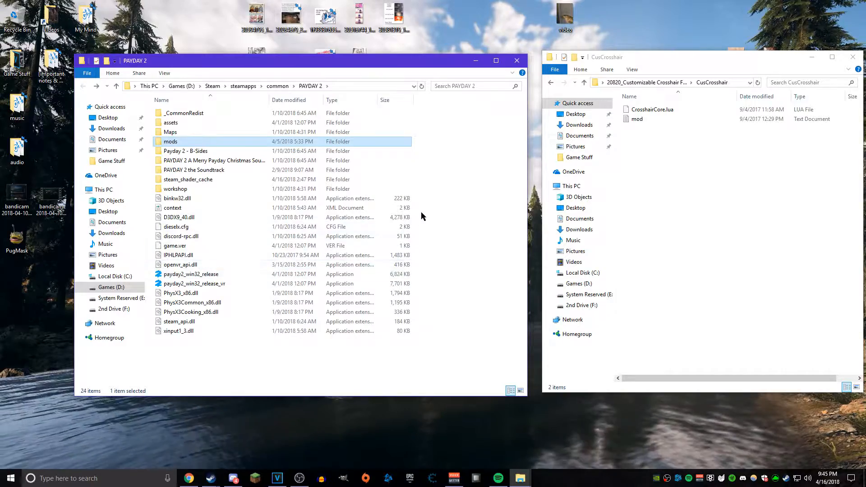
click(516, 60)
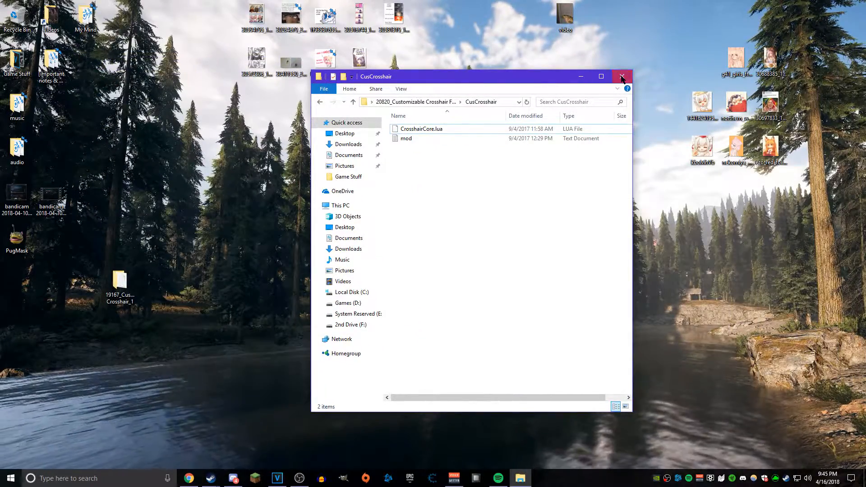
click(622, 75)
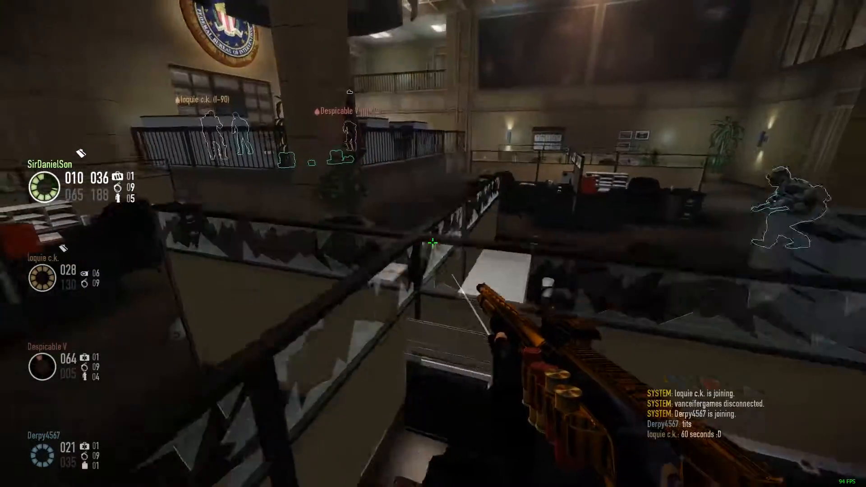
mouse_move(431, 244)
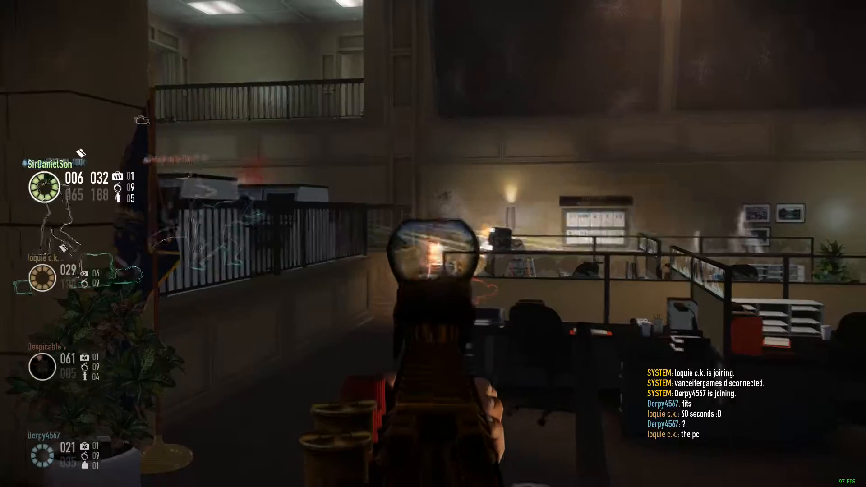
Fire at enemies in the FBI office heist to check the green crosshair.
click(433, 257)
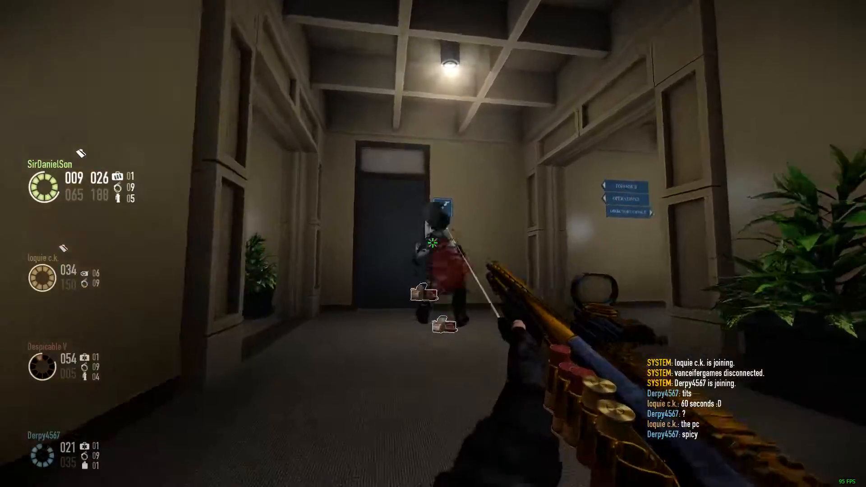
click(432, 247)
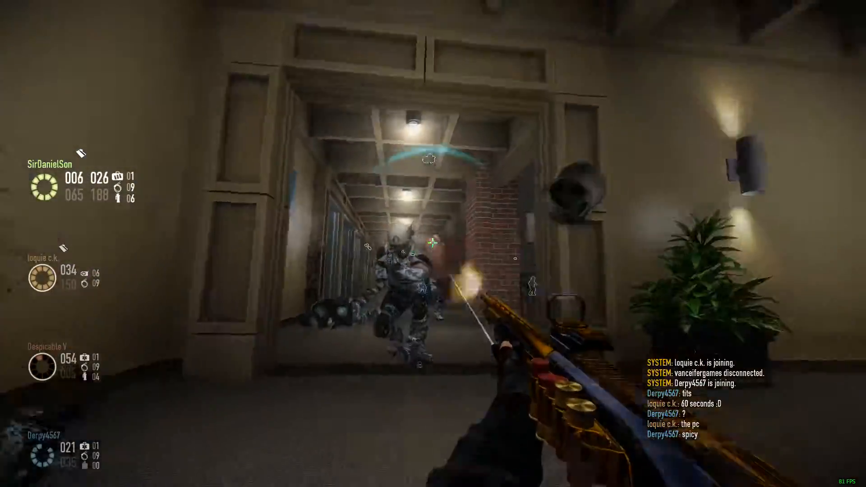